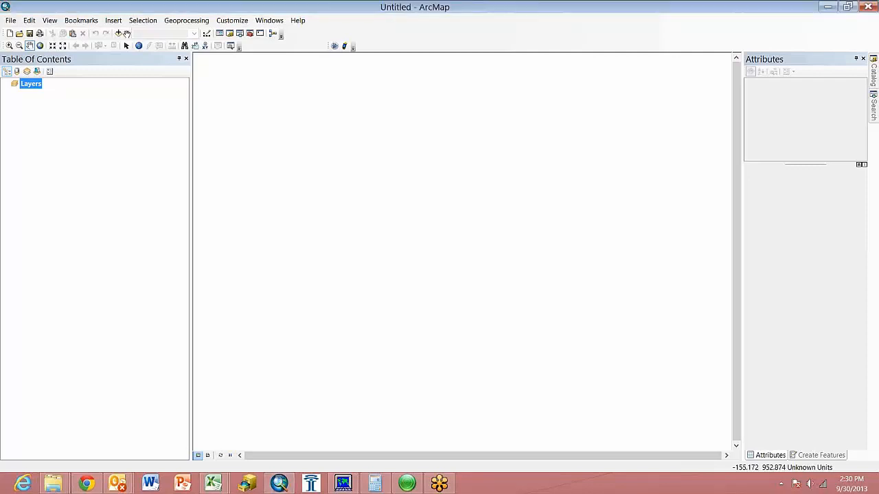
- Add the Bing Maps Hybrid layer from ArcGIS Online after searching for 'bing'
click(124, 33)
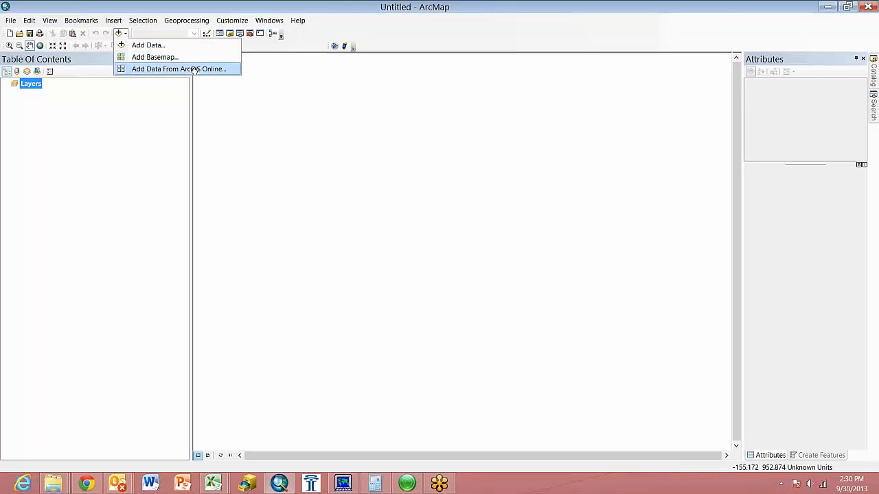
click(179, 69)
text(b)
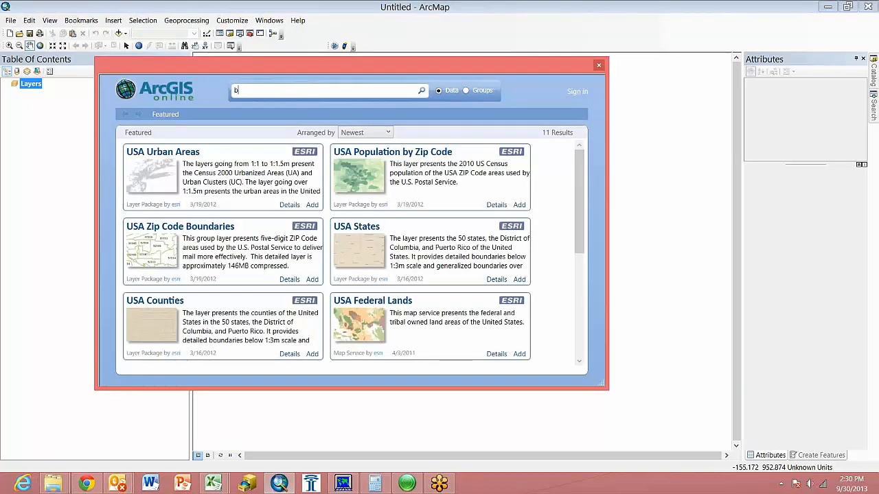
text(ing)
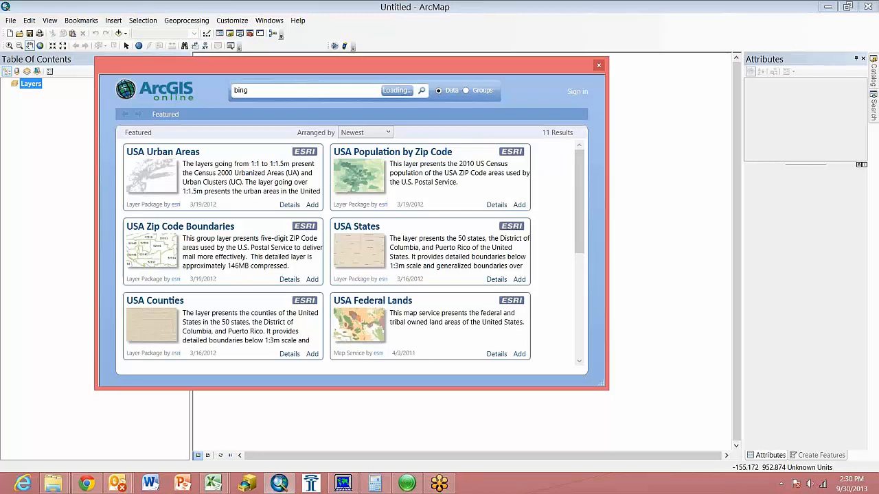
mouse_move(409, 96)
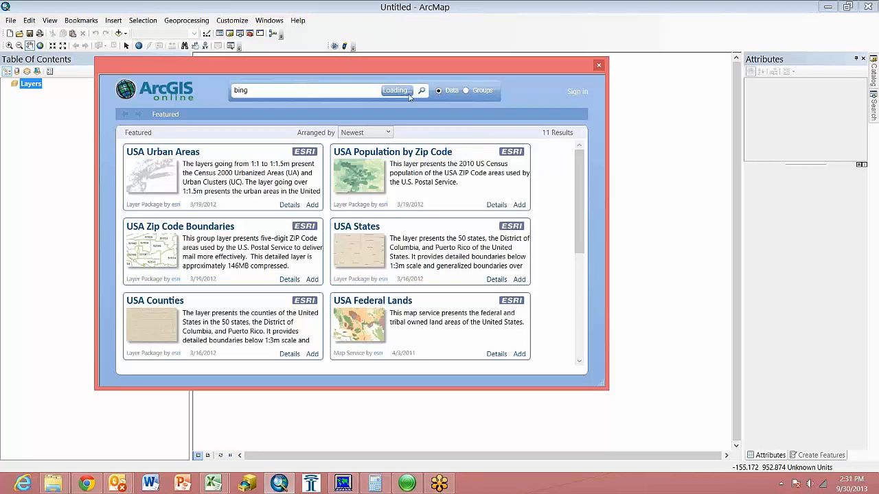
click(422, 90)
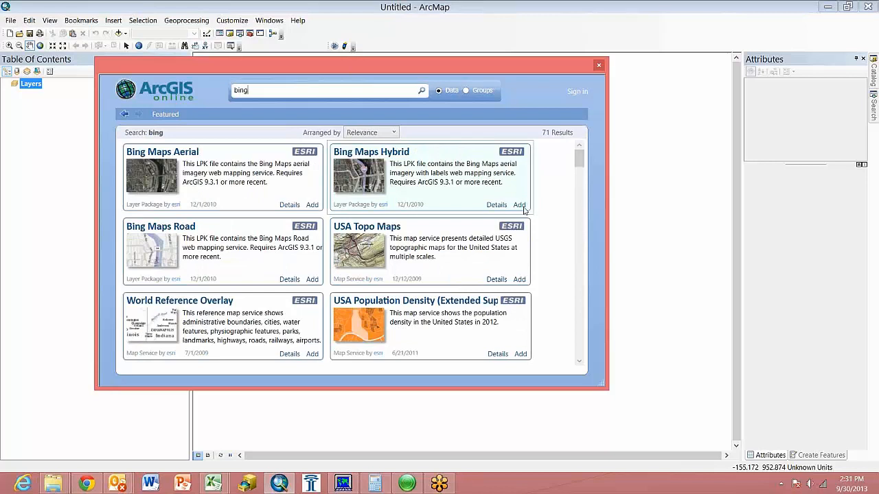
mouse_move(519, 204)
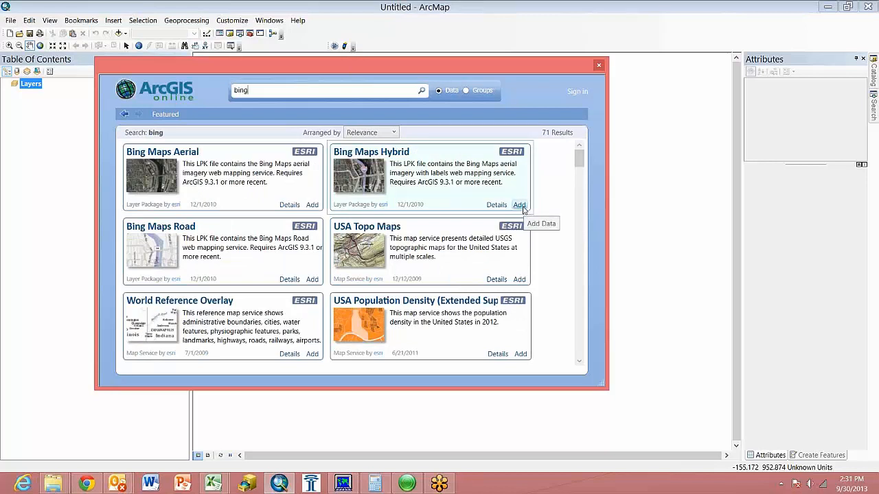
click(518, 205)
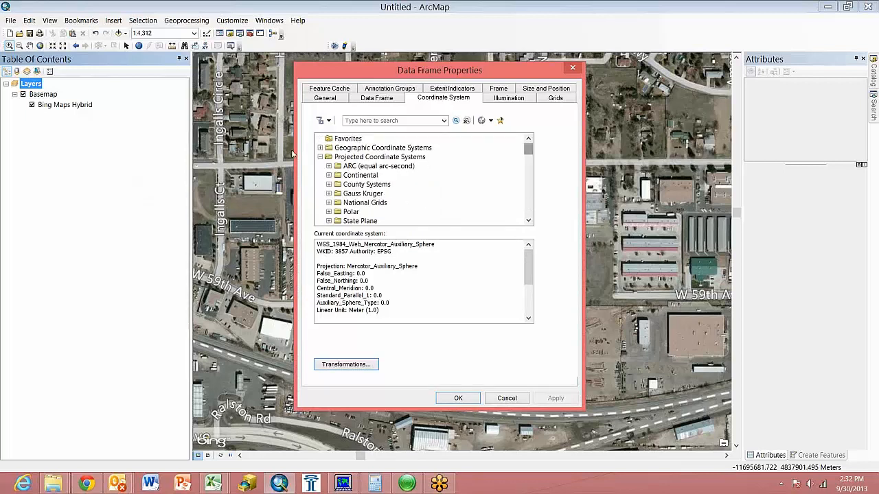
- Choose Geographic Coordinate Systems > World > WGS 1984 for the data frame and confirm
click(322, 156)
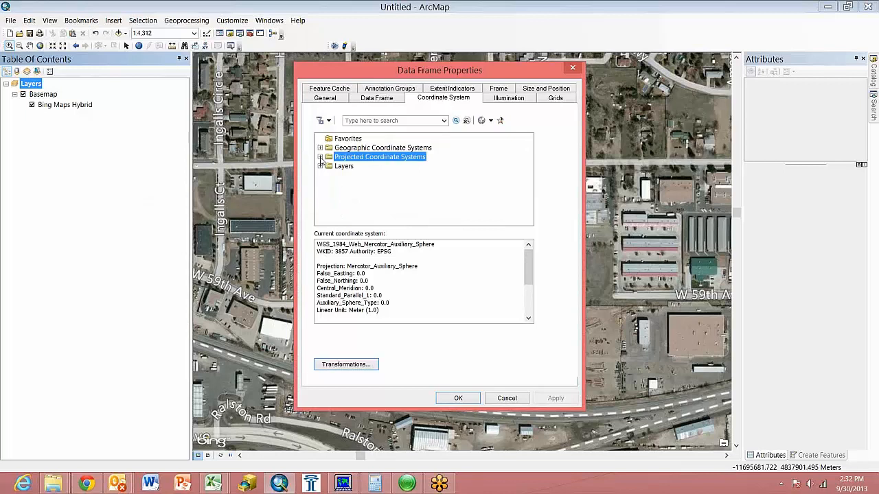
click(318, 148)
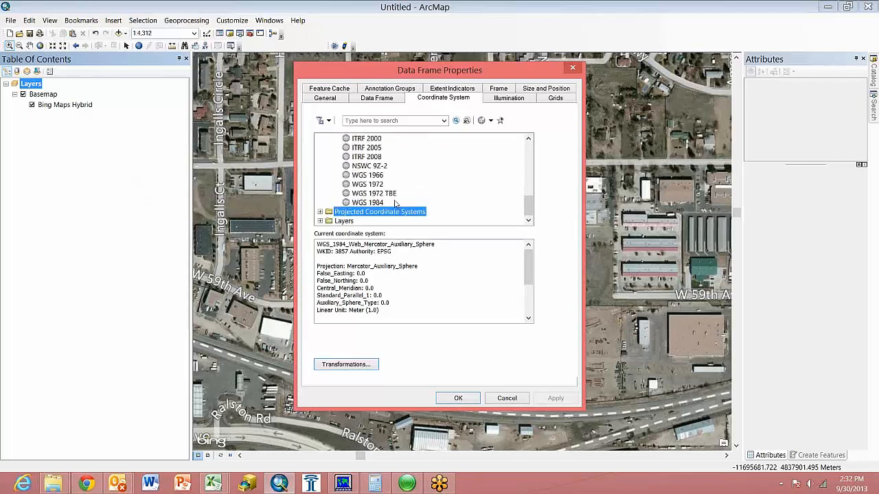
click(367, 203)
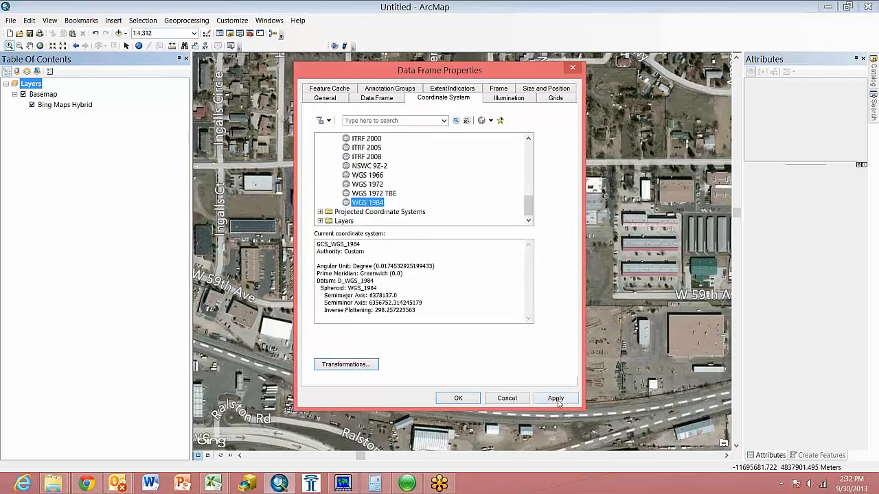
mouse_move(475, 399)
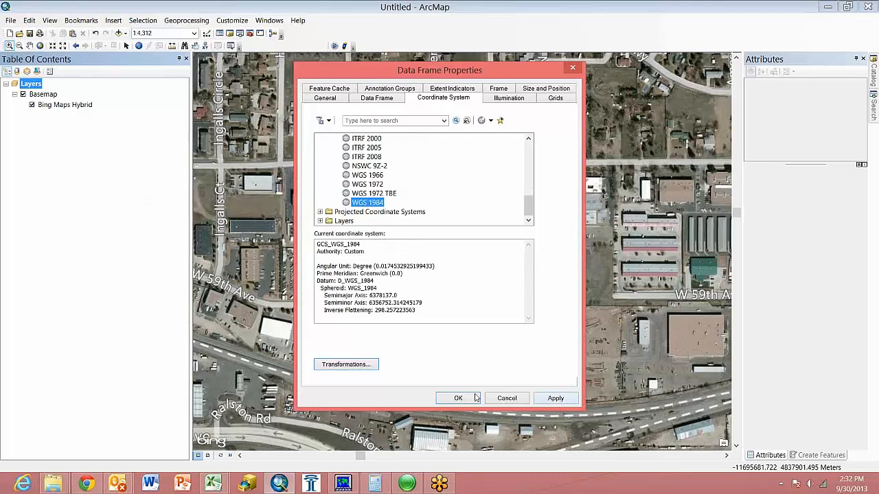
click(458, 399)
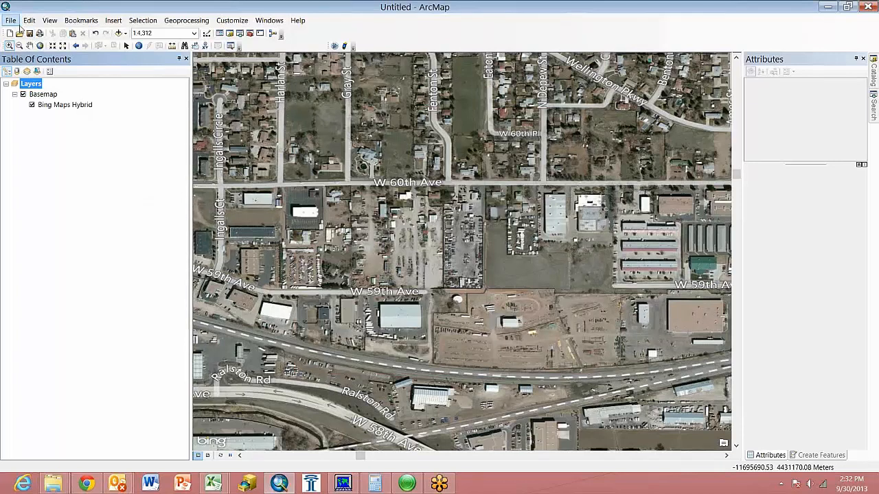
- Export the map as bckgrnd.tif to the Desktop with world file and GeoTIFF tags
click(11, 20)
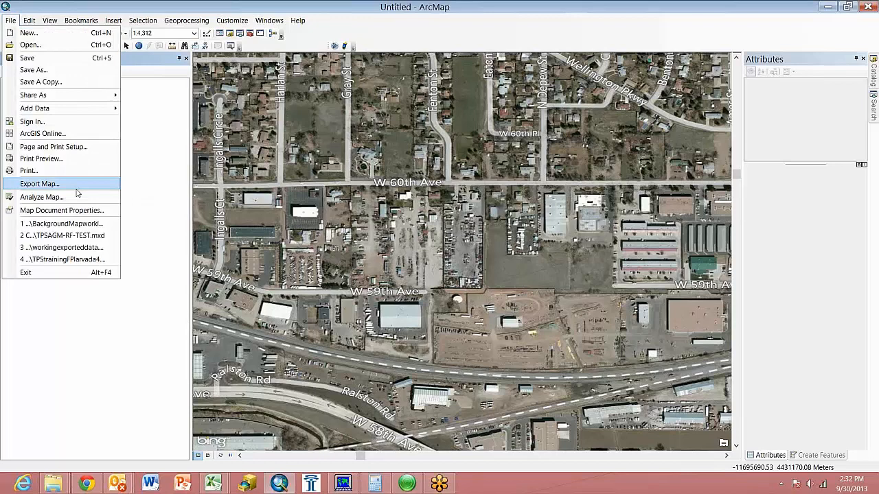
click(39, 184)
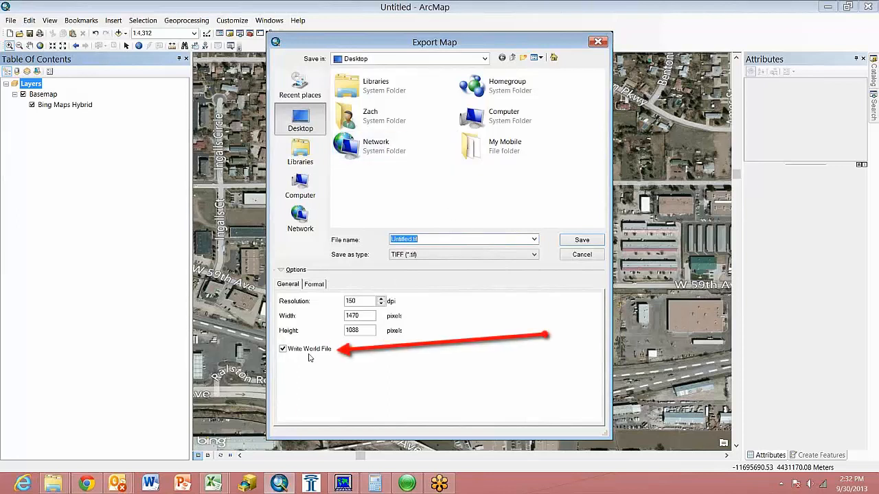
click(313, 282)
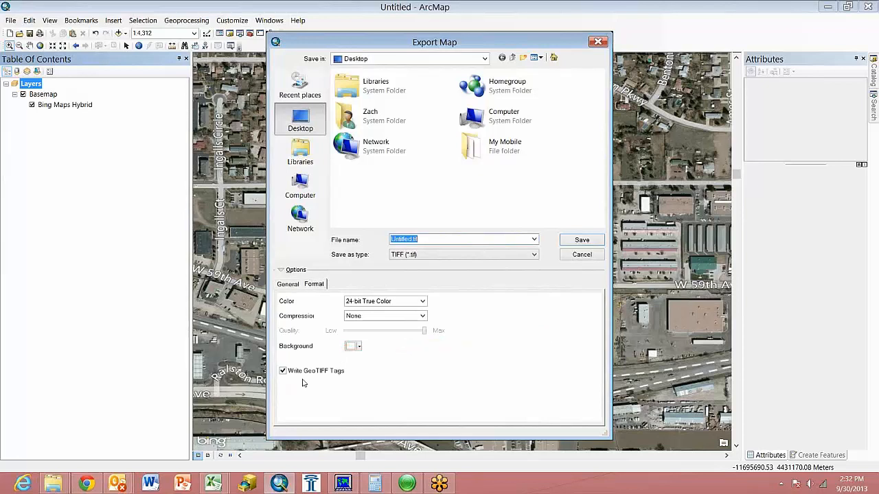
mouse_move(356, 308)
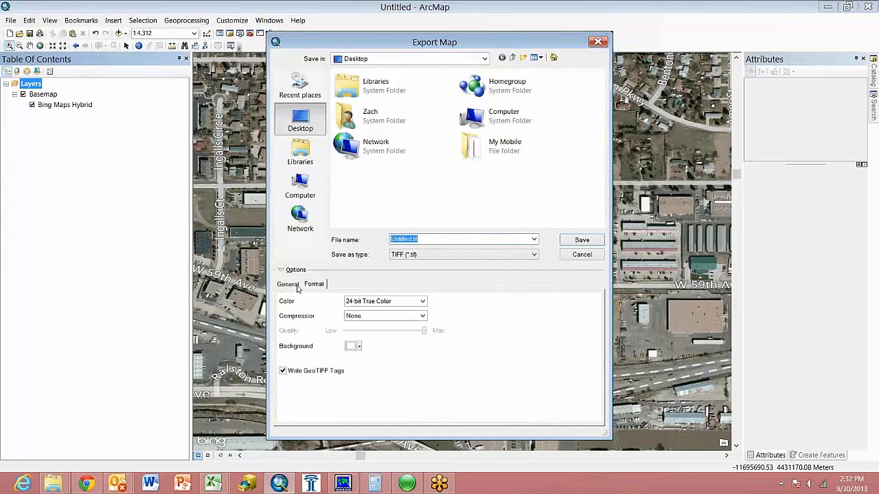
click(288, 283)
text(bckgrnd1)
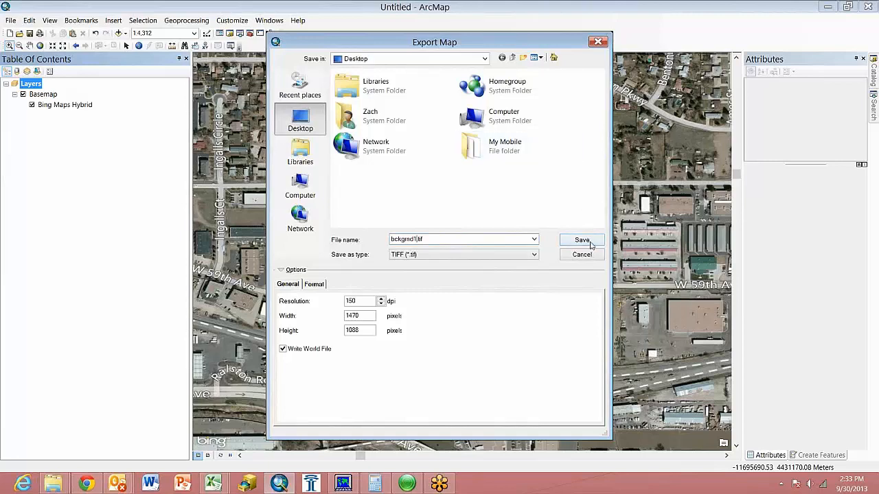
click(581, 239)
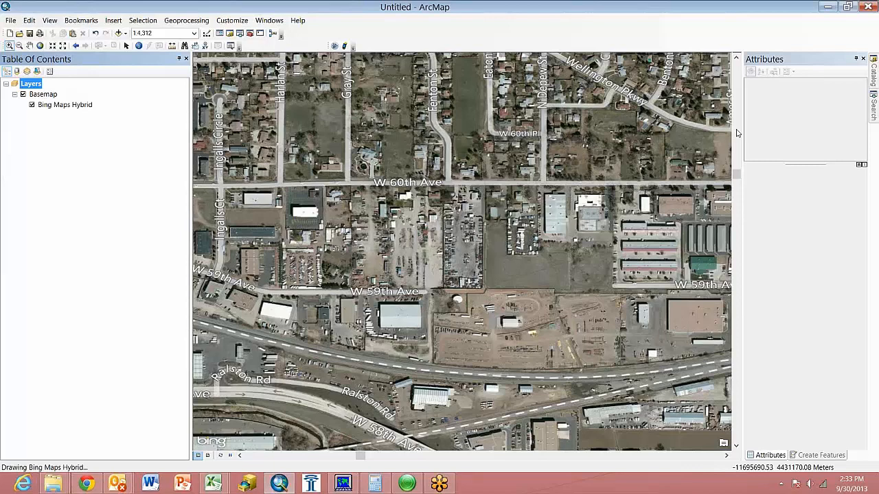
mouse_move(824, 25)
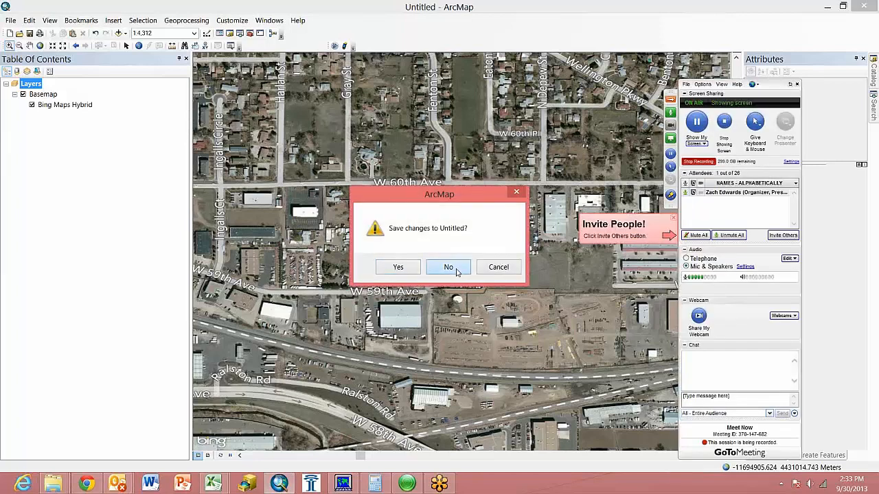
- Close ArcMap without saving and bring up the File menu in GPS Pathfinder Office
click(447, 266)
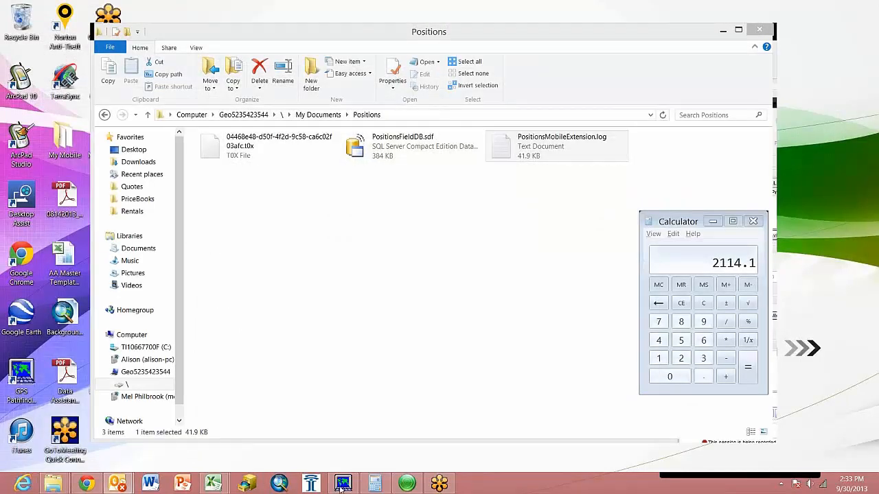
click(343, 483)
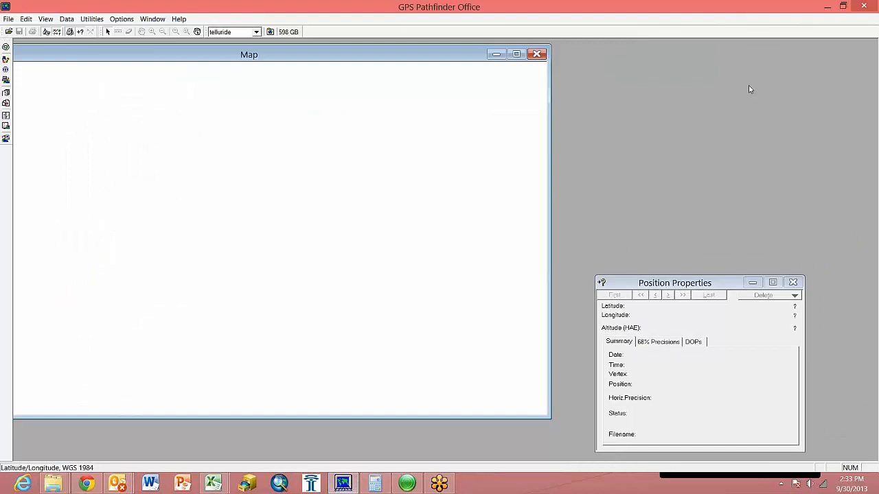
mouse_move(788, 71)
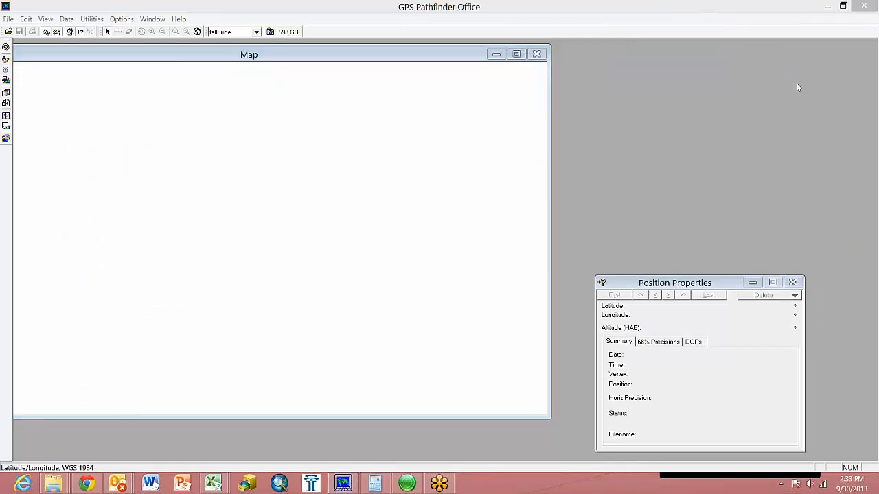
click(8, 19)
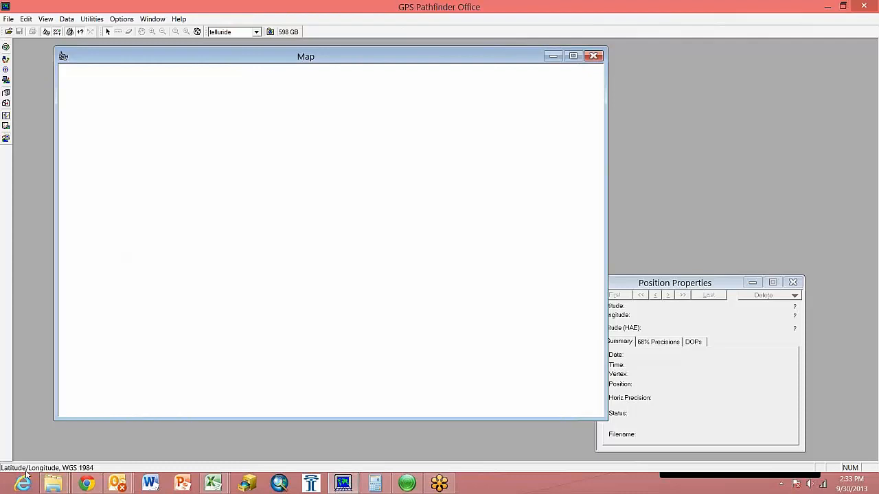
mouse_move(69, 475)
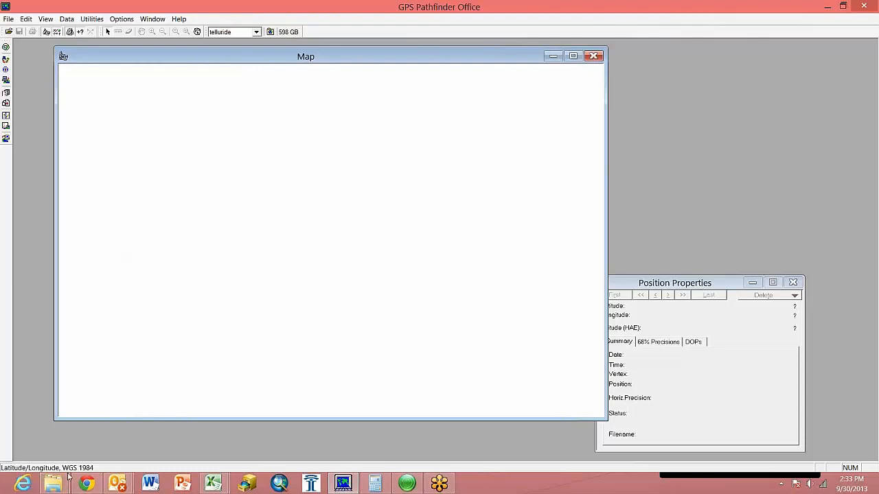
click(9, 19)
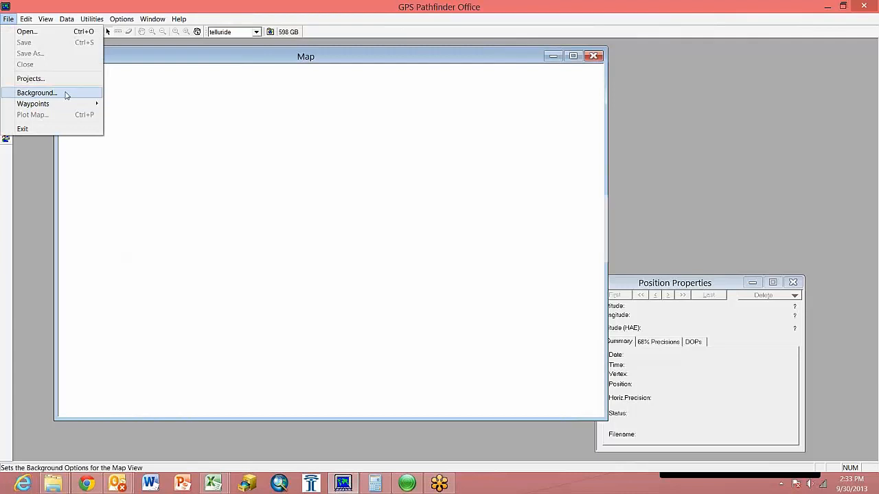
- Add bckgrnd1.tif as a WGS 1984 background and load it onto the map
click(36, 94)
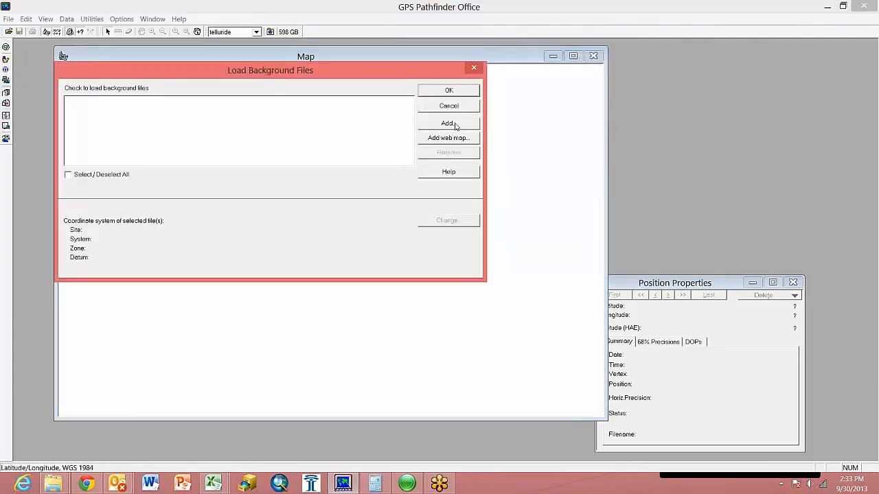
click(448, 124)
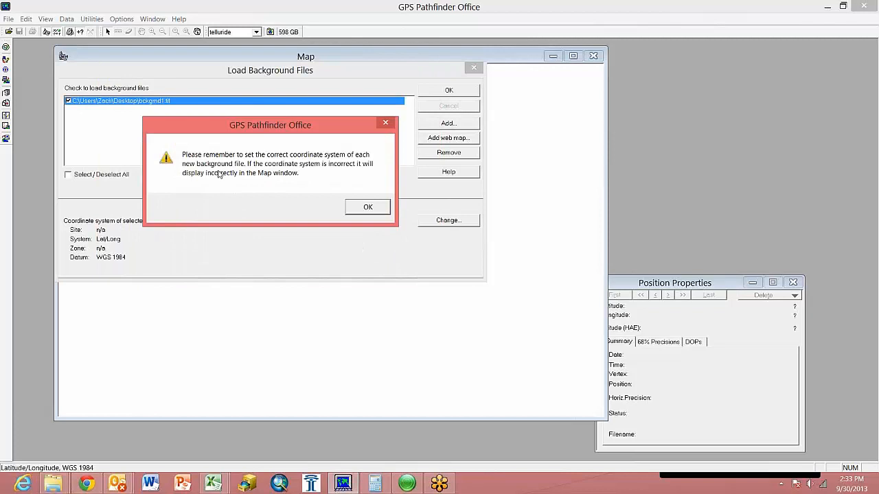
mouse_move(343, 170)
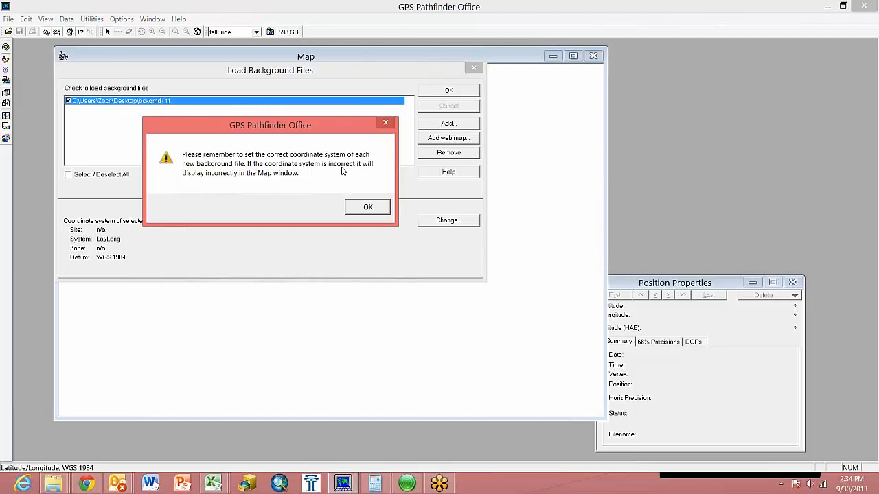
mouse_move(376, 235)
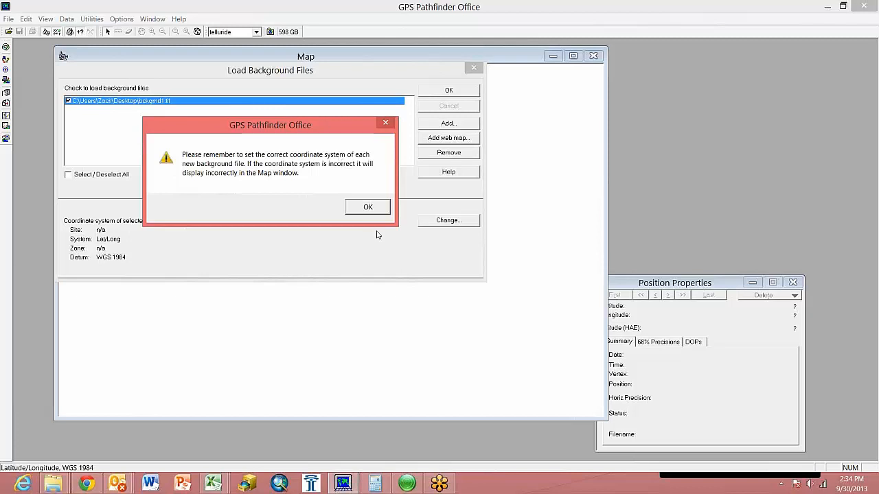
click(368, 206)
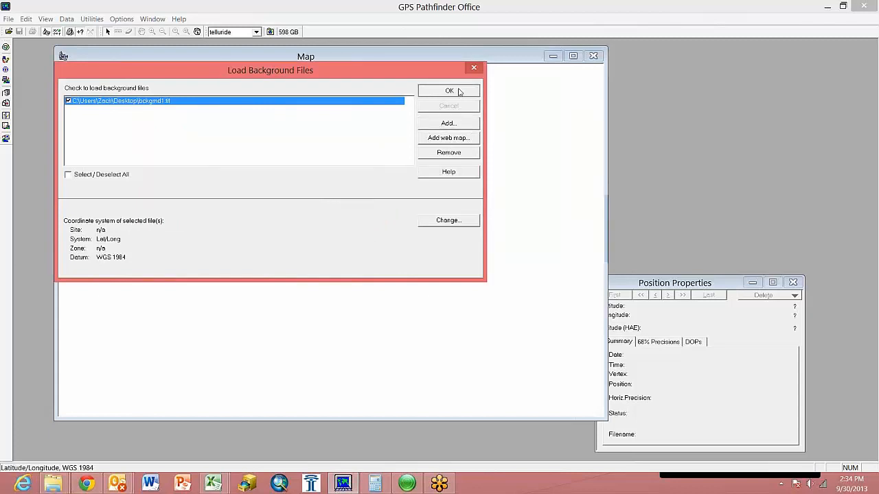
click(448, 91)
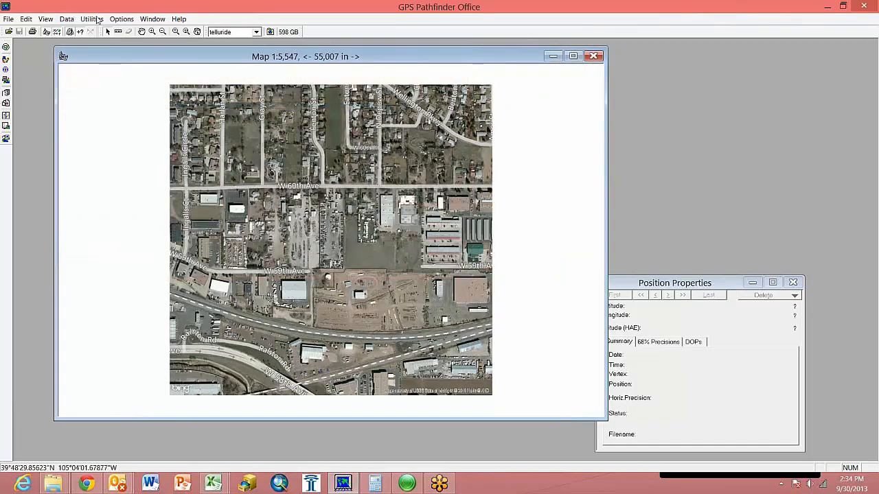
- In Data Transfer's Send list, queue bckgrnd1.tif as a background file for the handheld
click(91, 19)
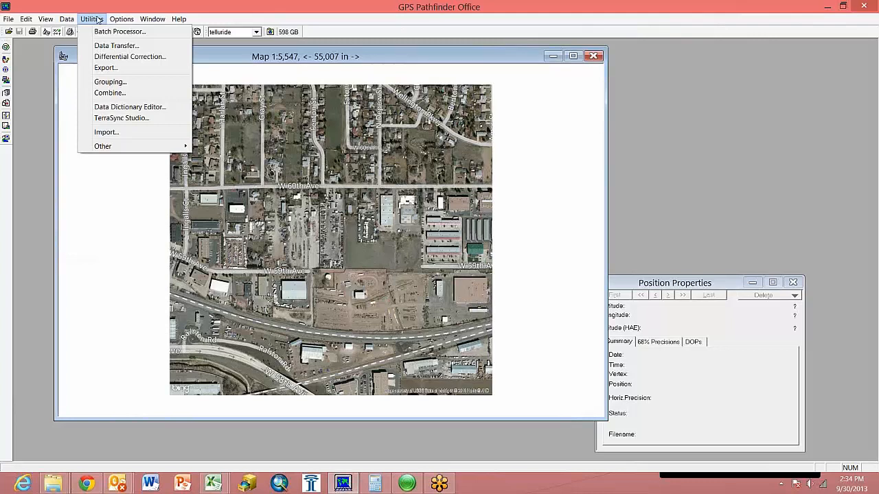
mouse_move(319, 416)
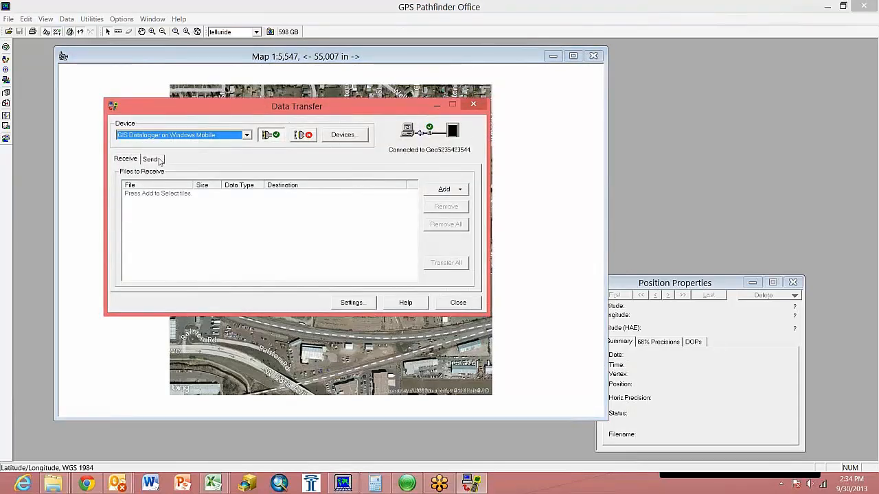
click(150, 160)
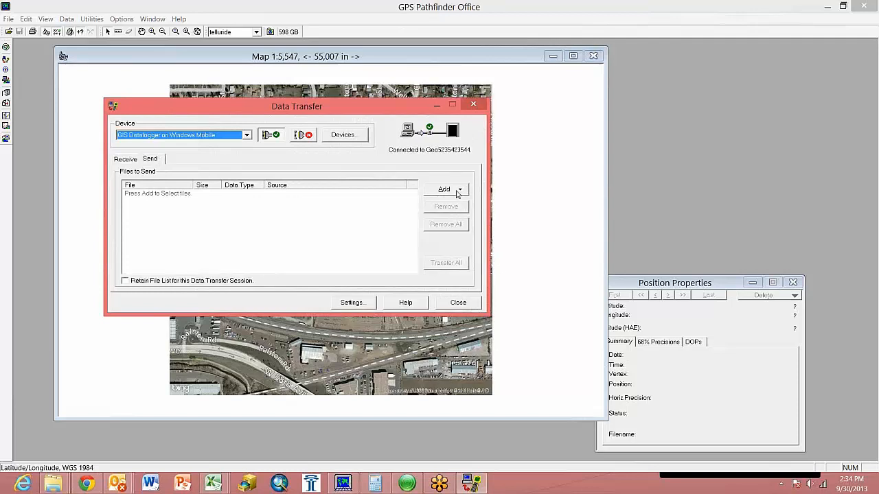
click(458, 190)
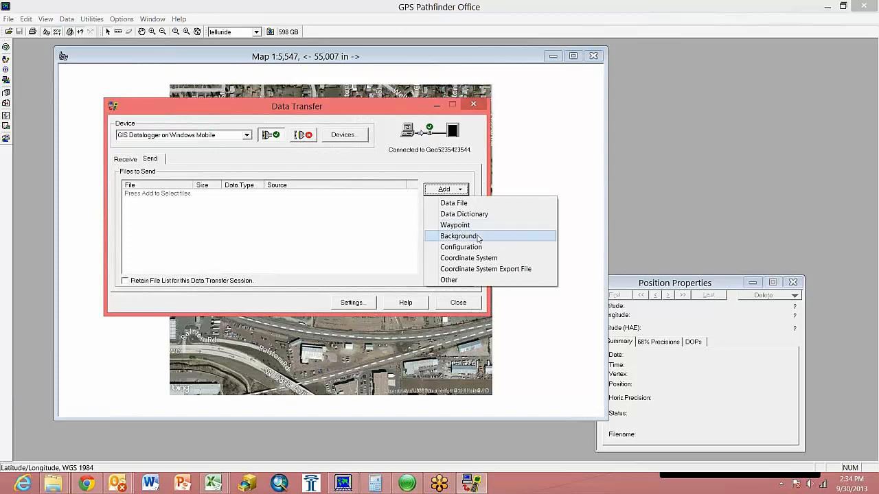
click(459, 237)
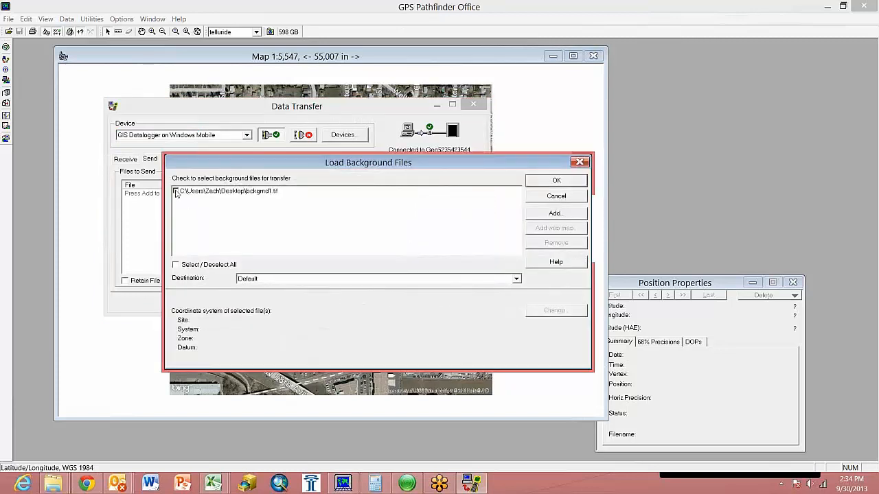
click(176, 191)
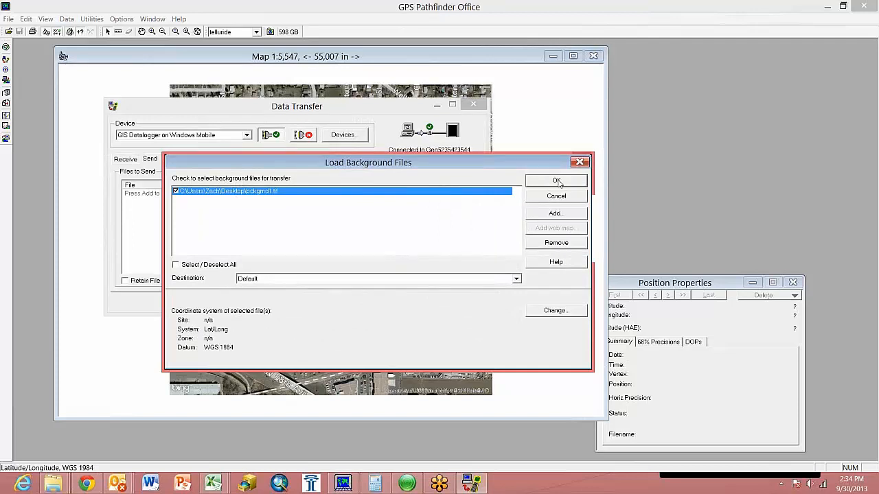
click(556, 181)
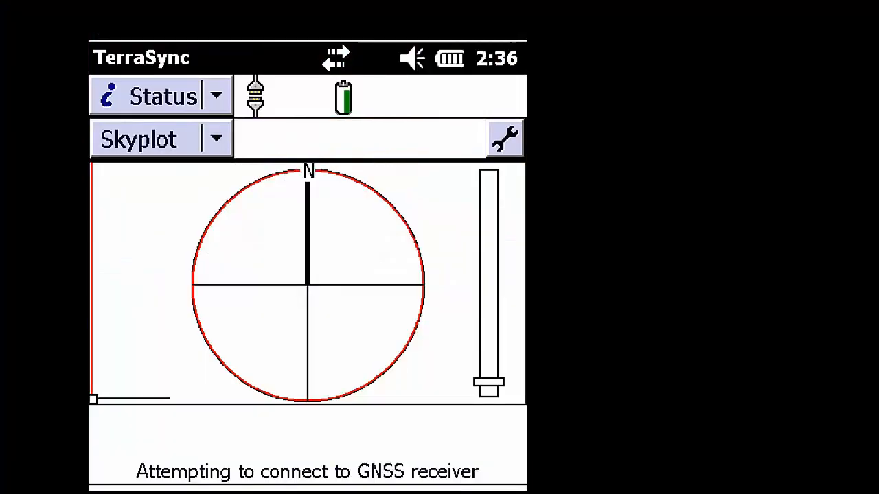
mouse_move(305, 162)
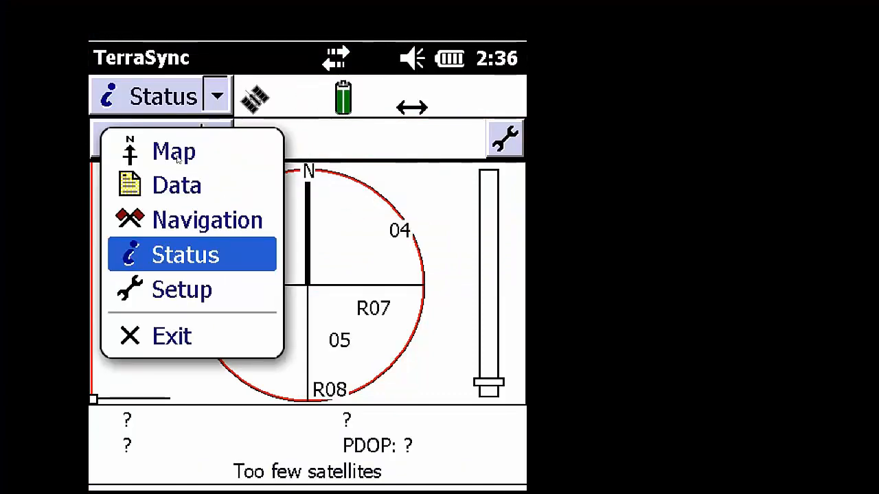
- Switch TerraSync to the Map section and bring up its Layers options
click(173, 151)
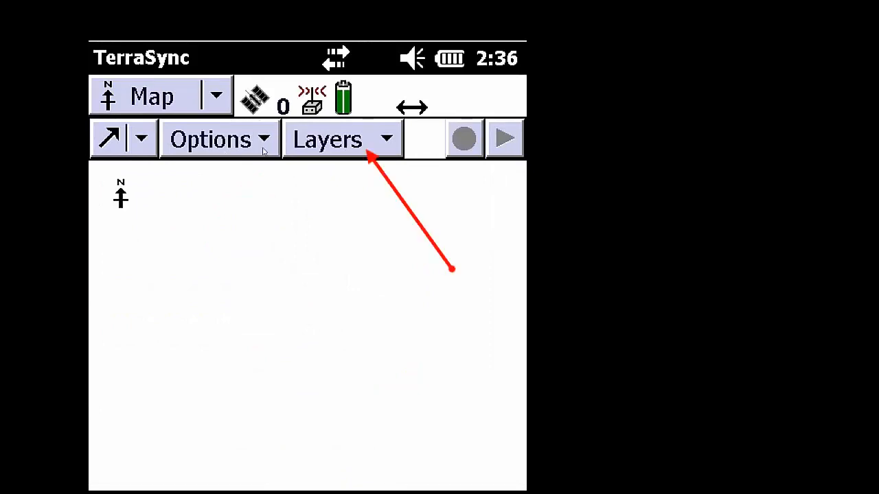
click(341, 139)
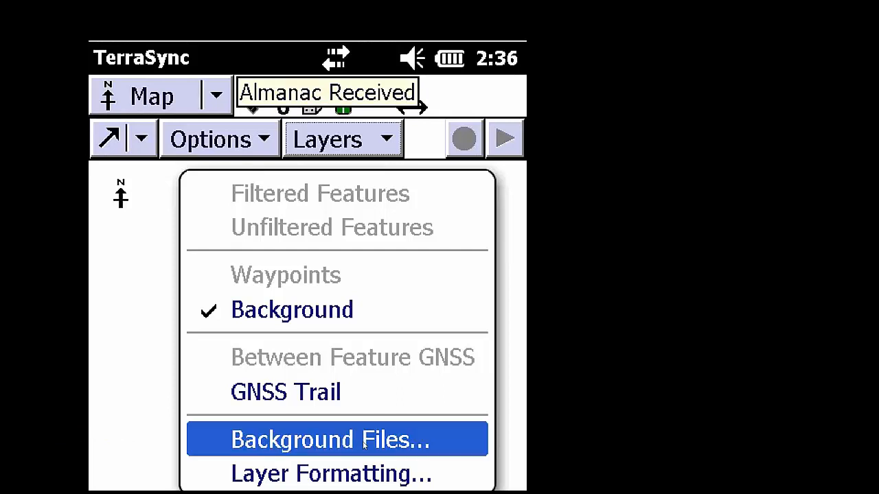
- Turn on bckgrnd1 (TIFF) in Background Files so the aerial imagery shows on the map
click(330, 439)
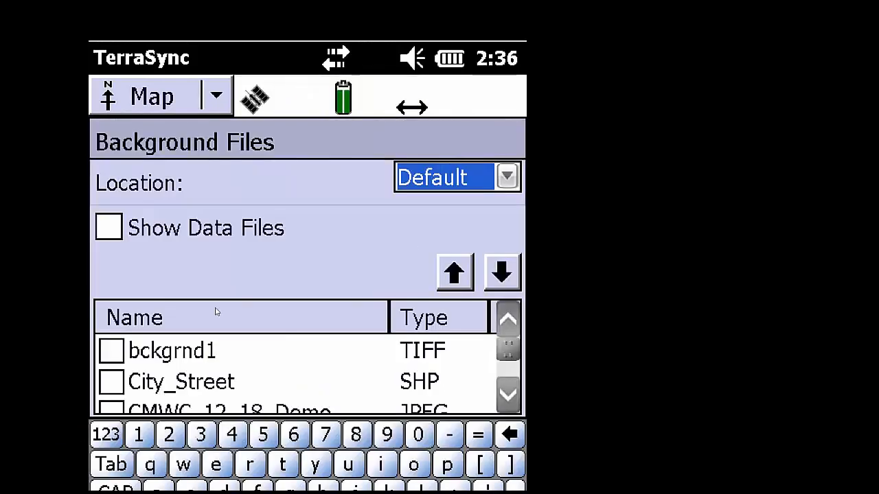
click(171, 350)
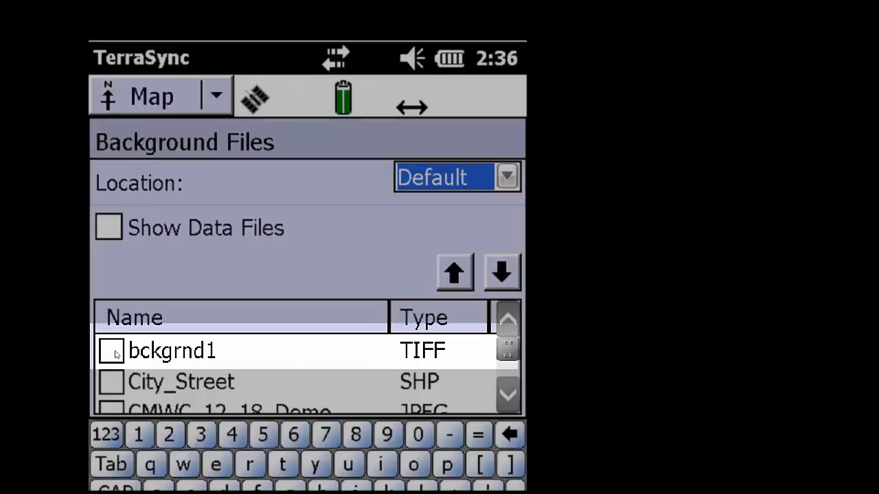
click(110, 350)
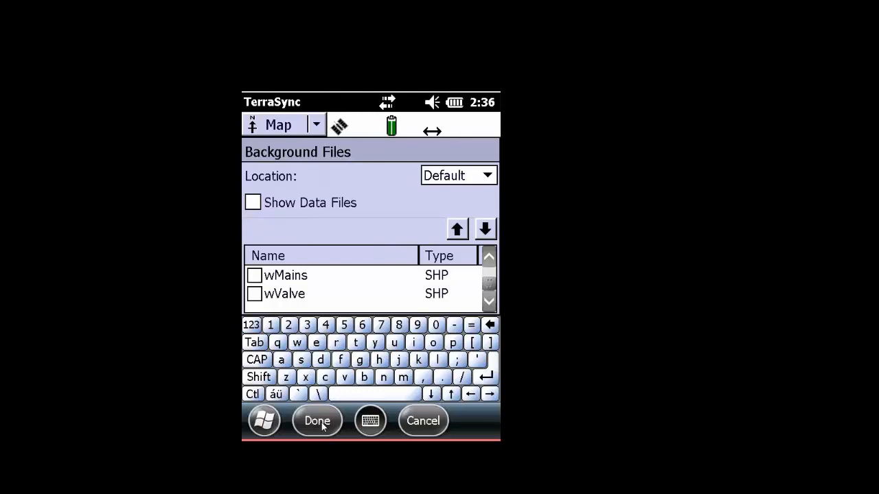
click(315, 420)
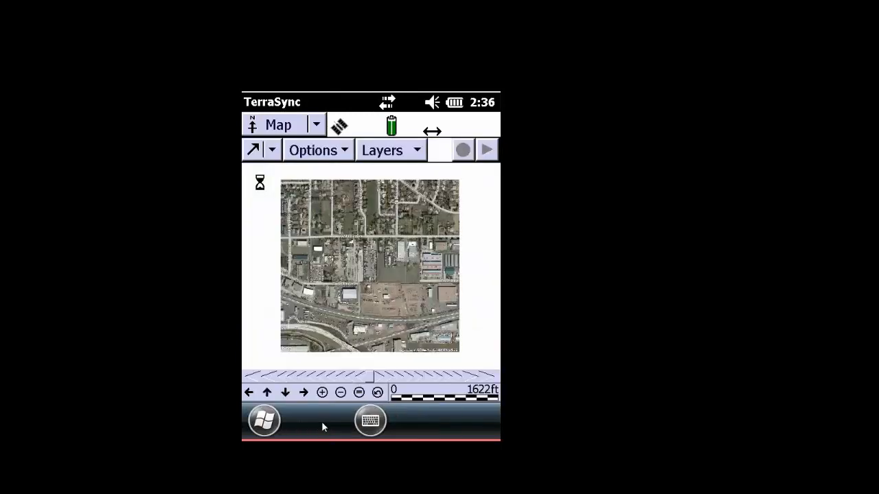